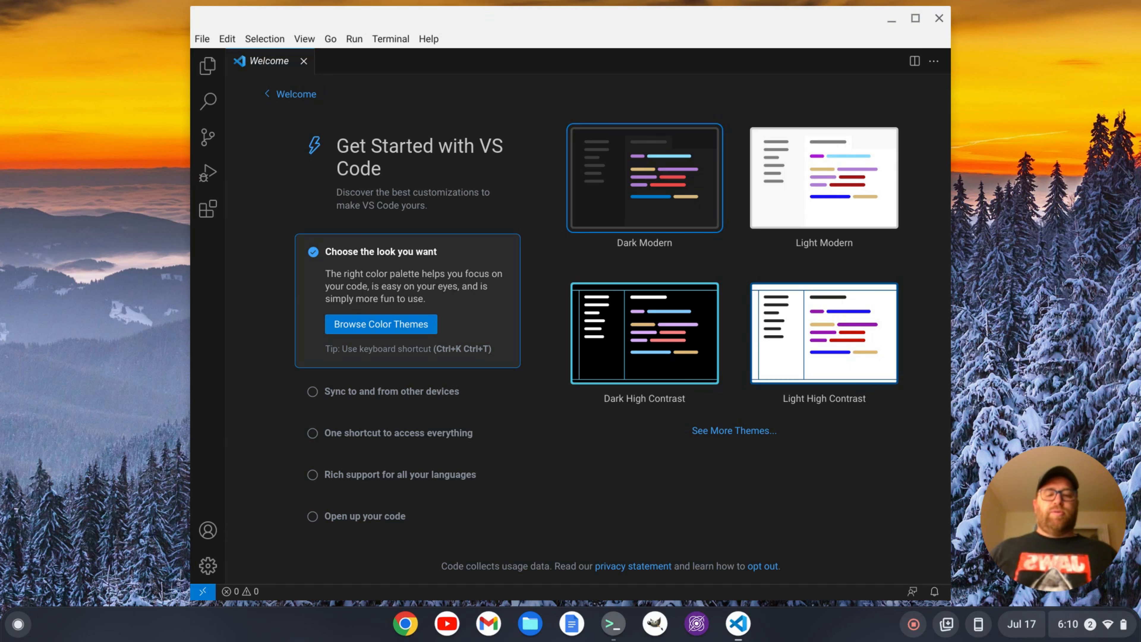
mouse_move(622, 279)
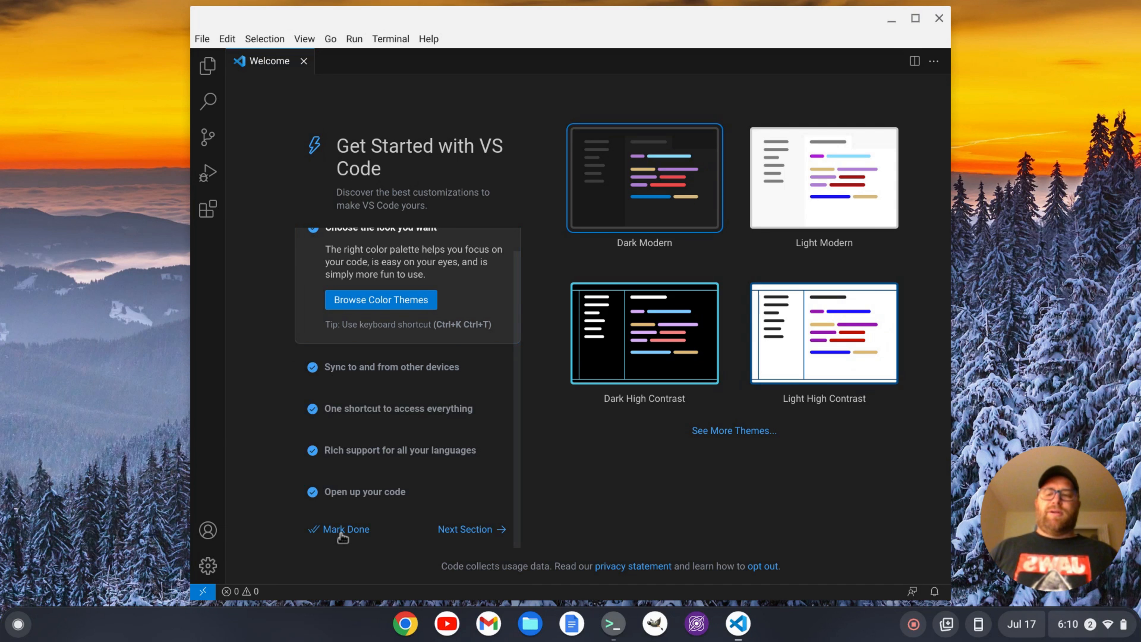
- Mark the getting-started walkthrough done, returning to the Welcome start page
left_click(346, 529)
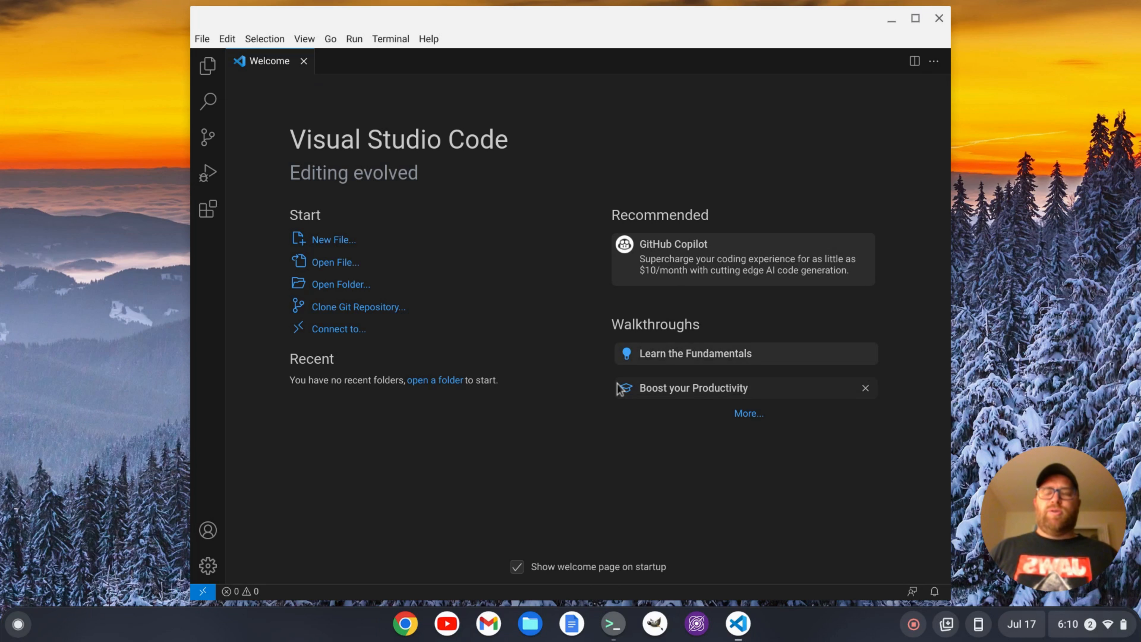
mouse_move(563, 443)
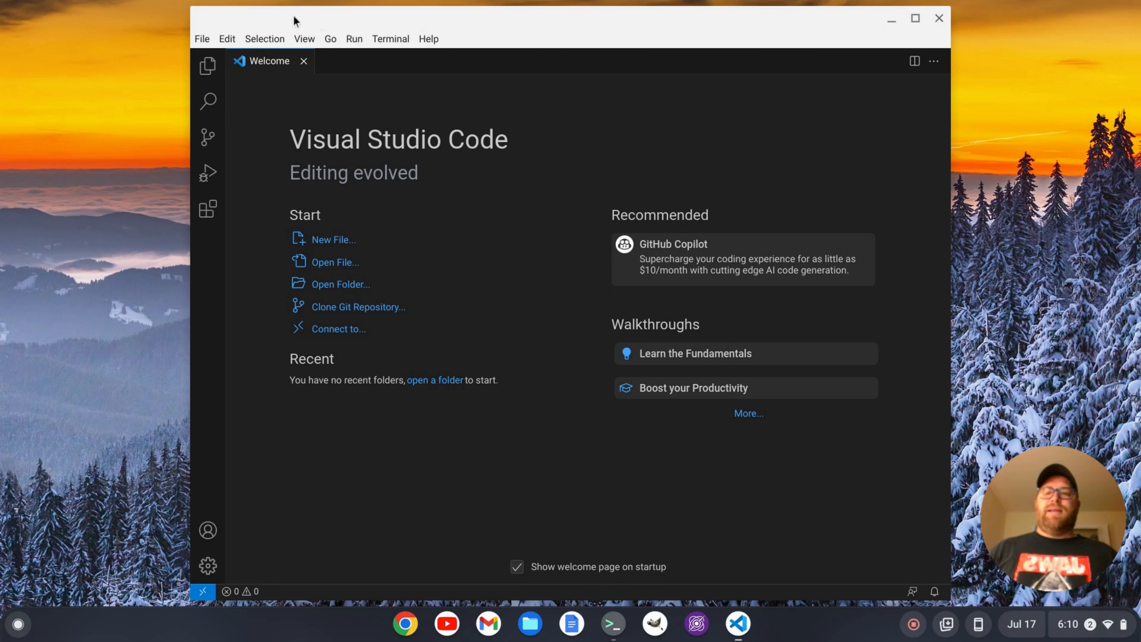
mouse_move(618, 20)
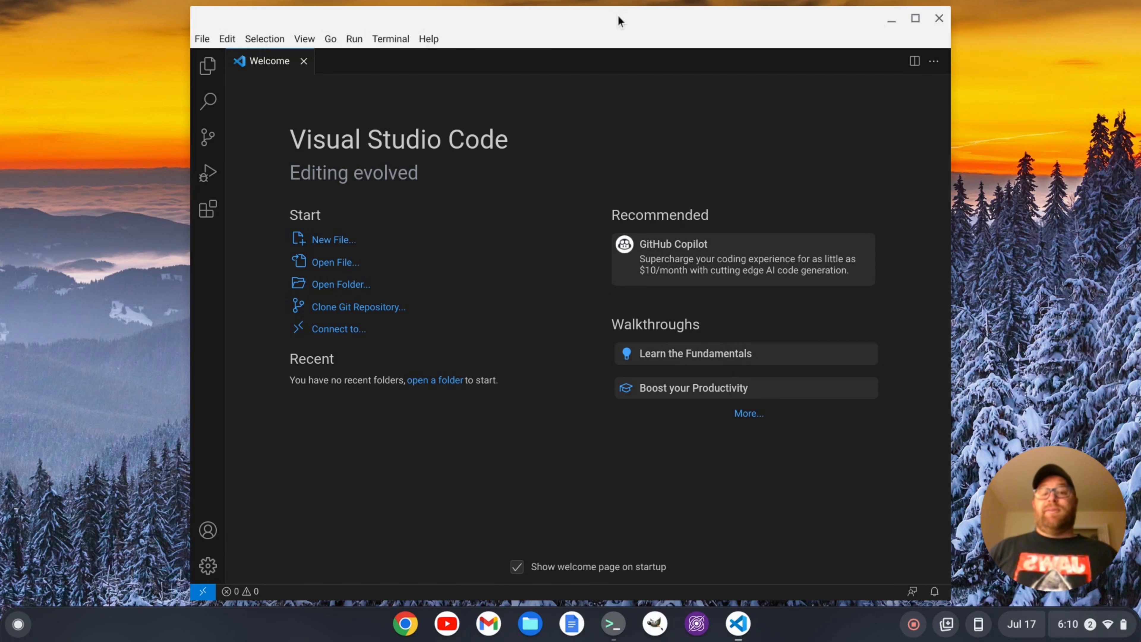
mouse_move(571, 169)
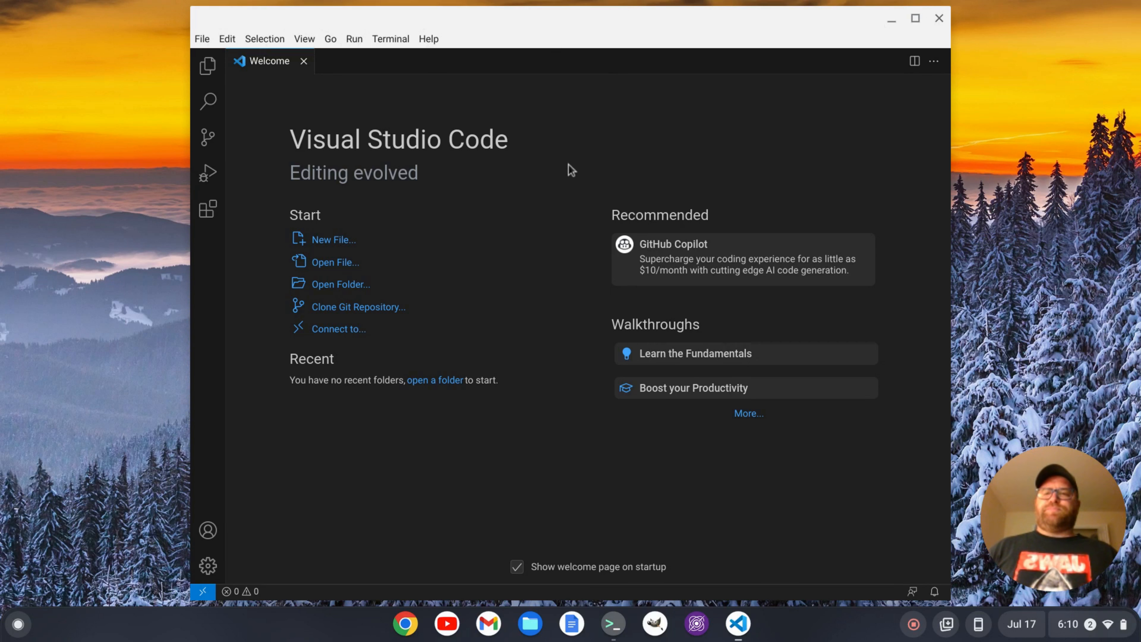
mouse_move(384, 53)
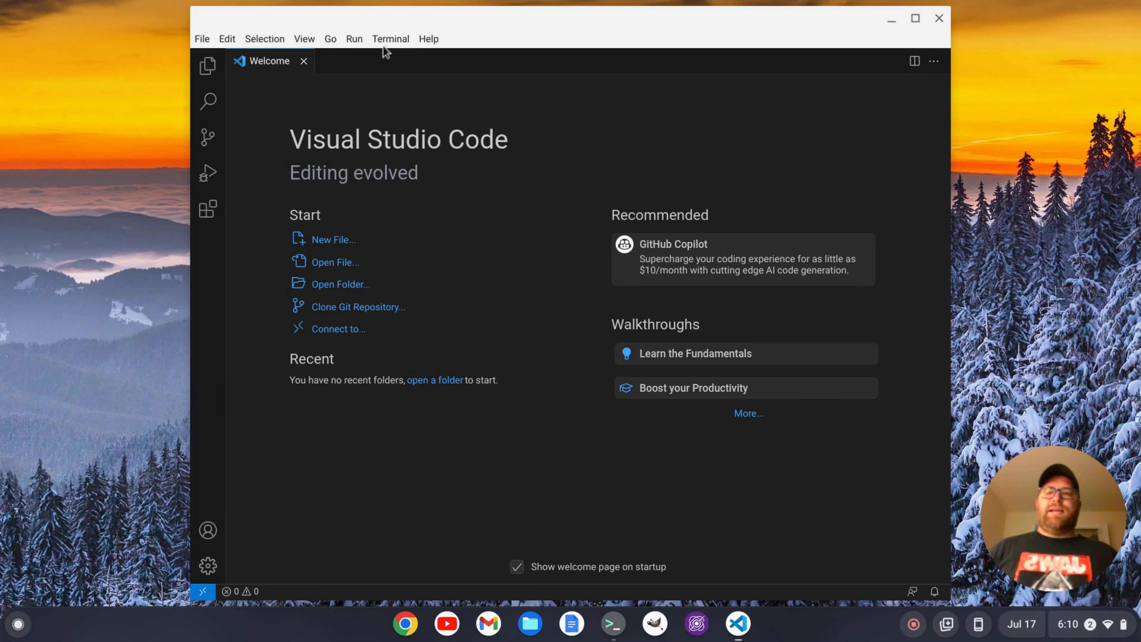
mouse_move(510, 192)
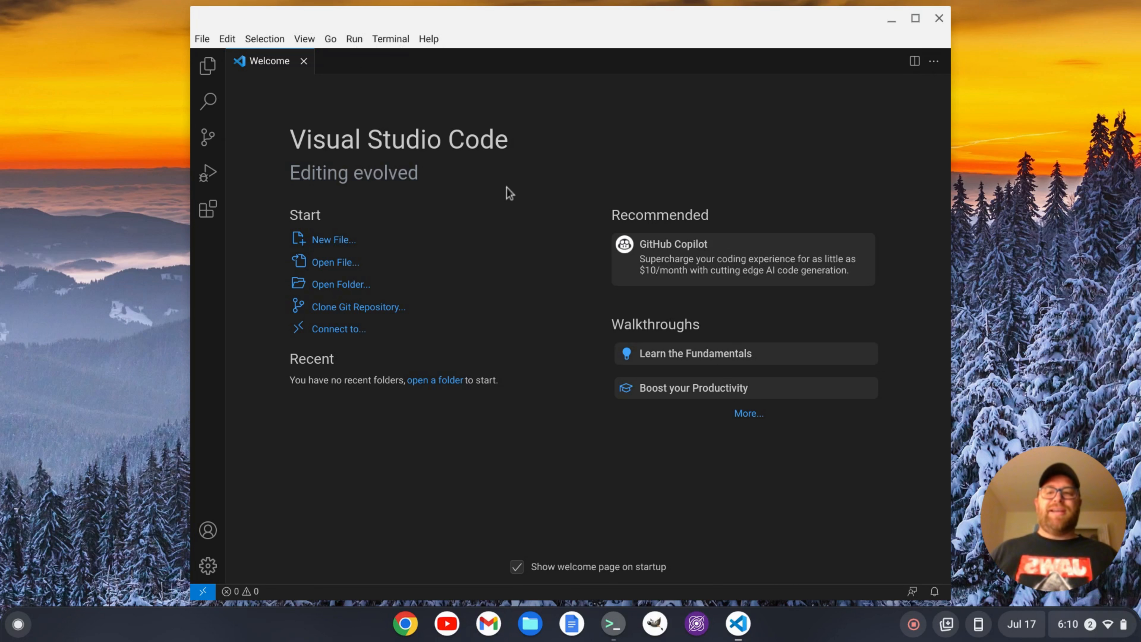
mouse_move(386, 42)
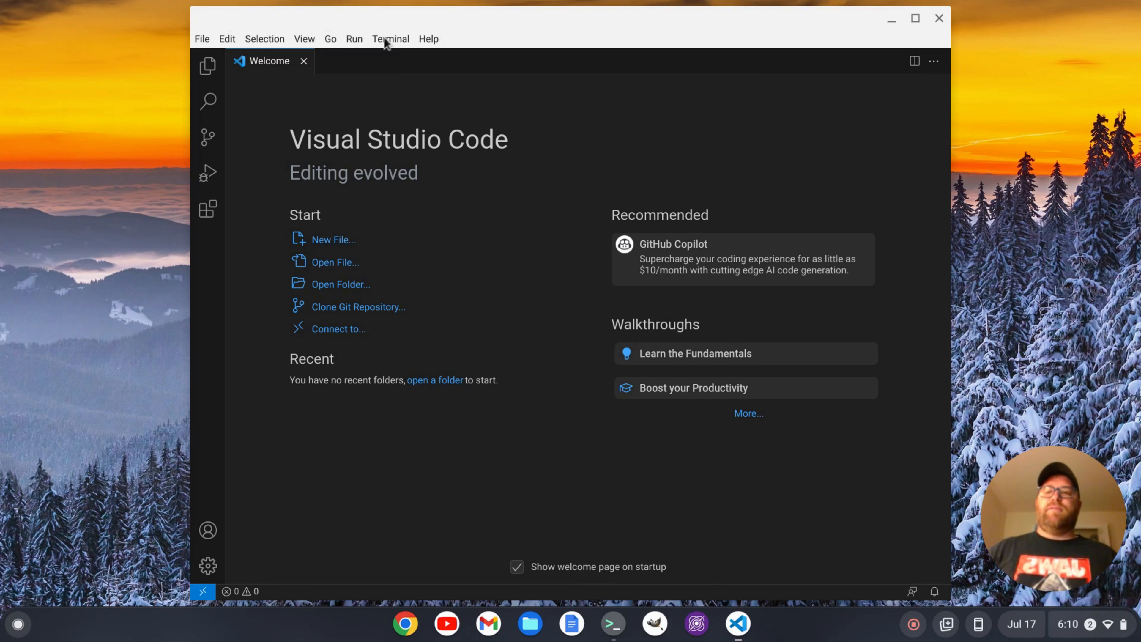
mouse_move(613, 160)
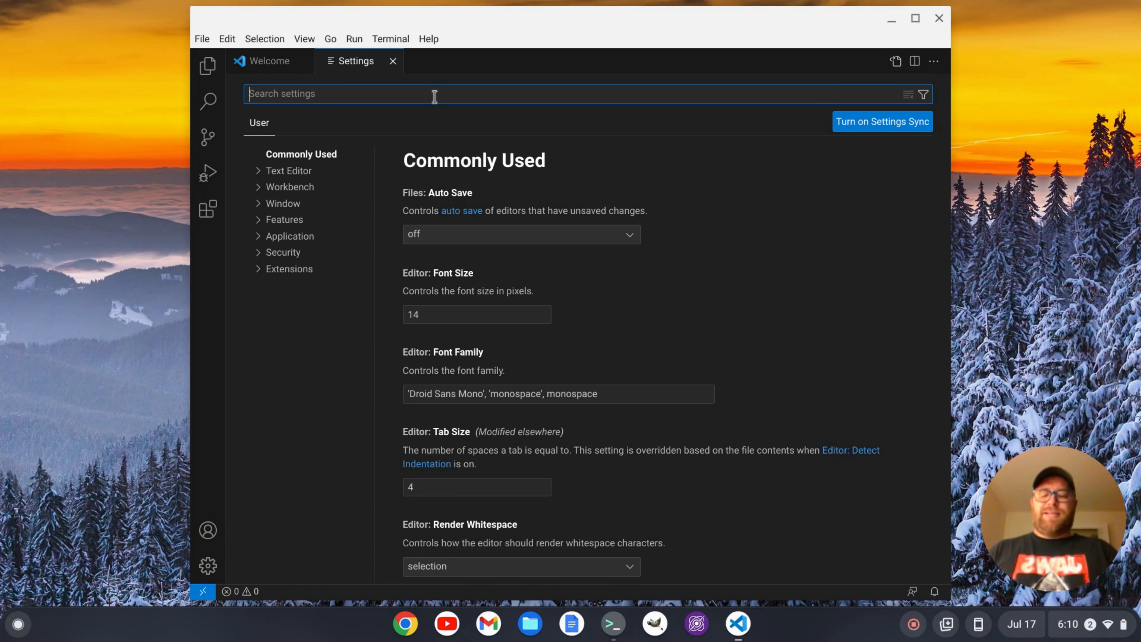
- Filter the Settings by 'title bar' to show Window: Title Bar Style as native
type("ti")
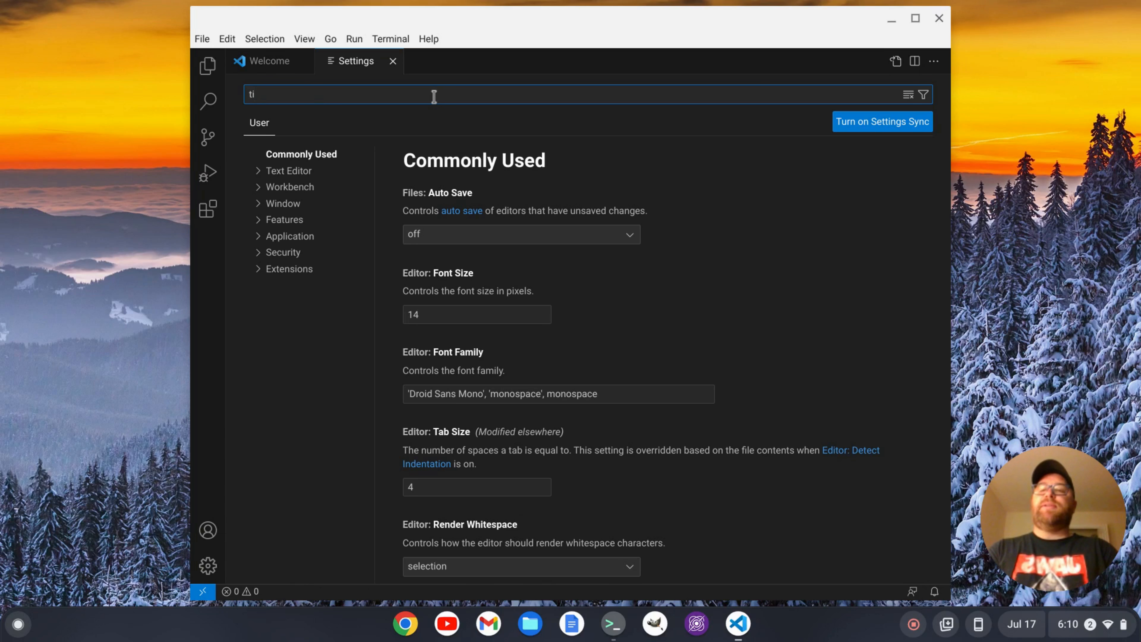
type("tle bar")
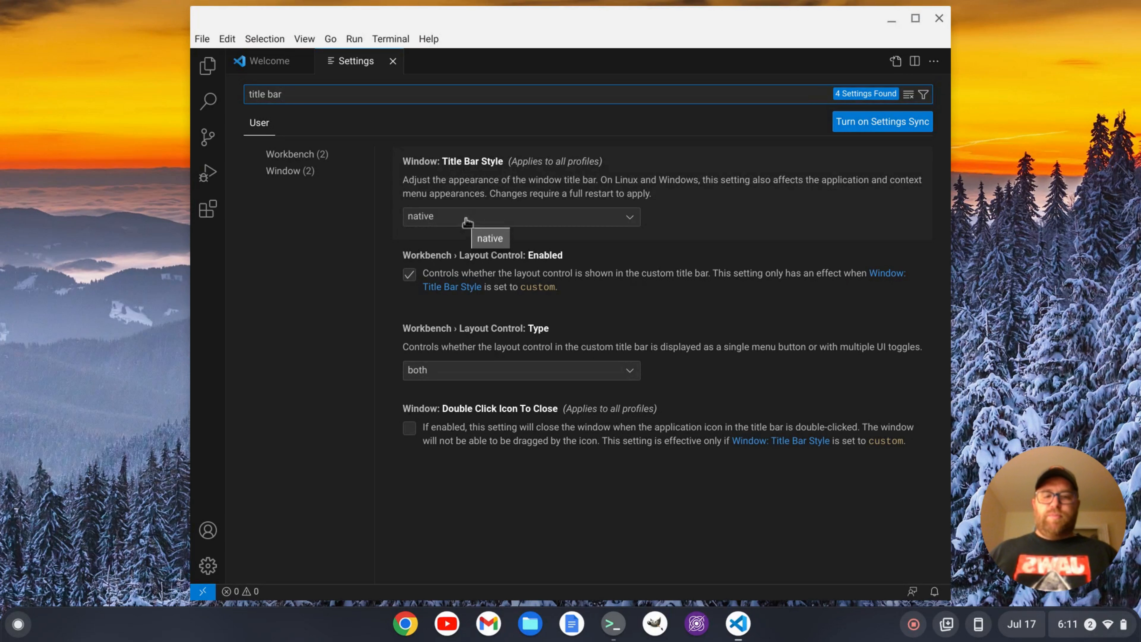
mouse_move(637, 226)
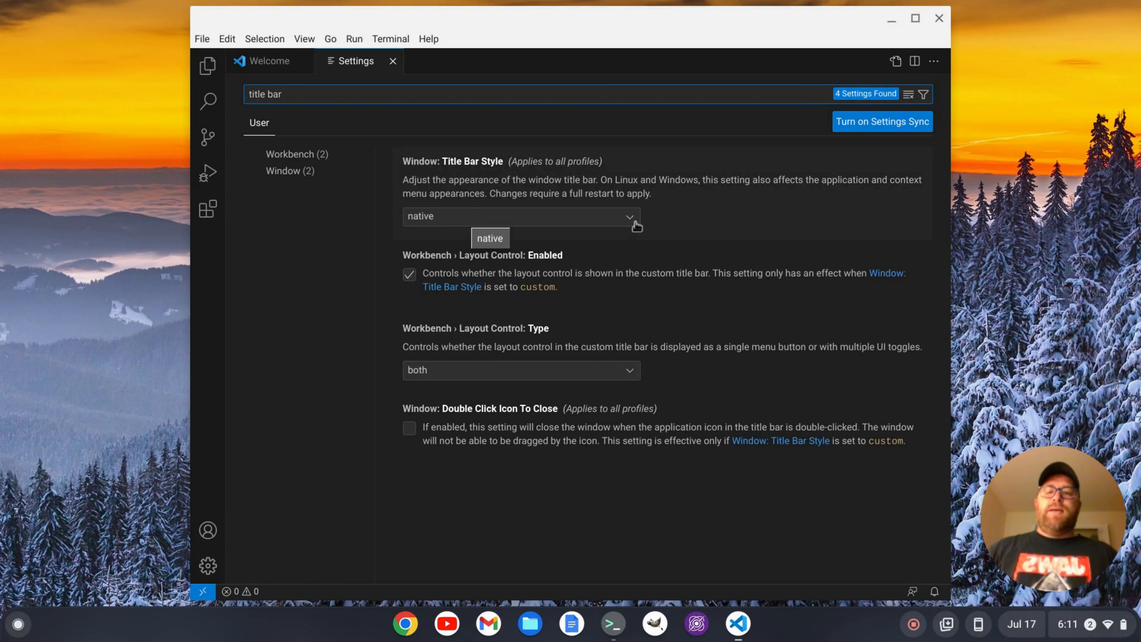
- Change Window: Title Bar Style from native to custom and restart to apply it
left_click(519, 216)
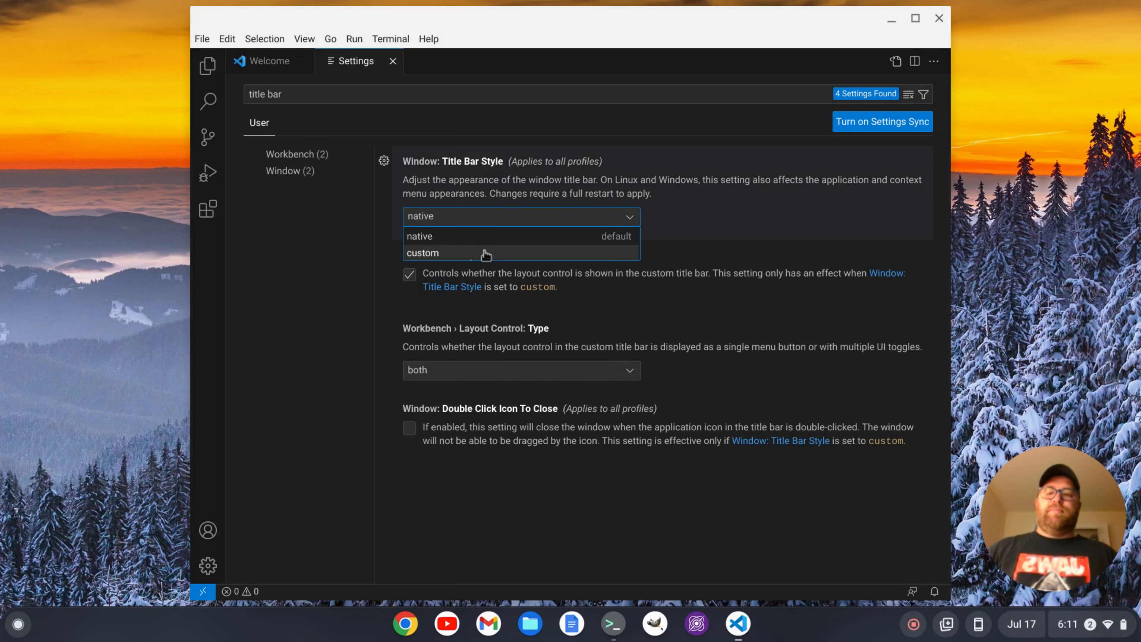
left_click(421, 252)
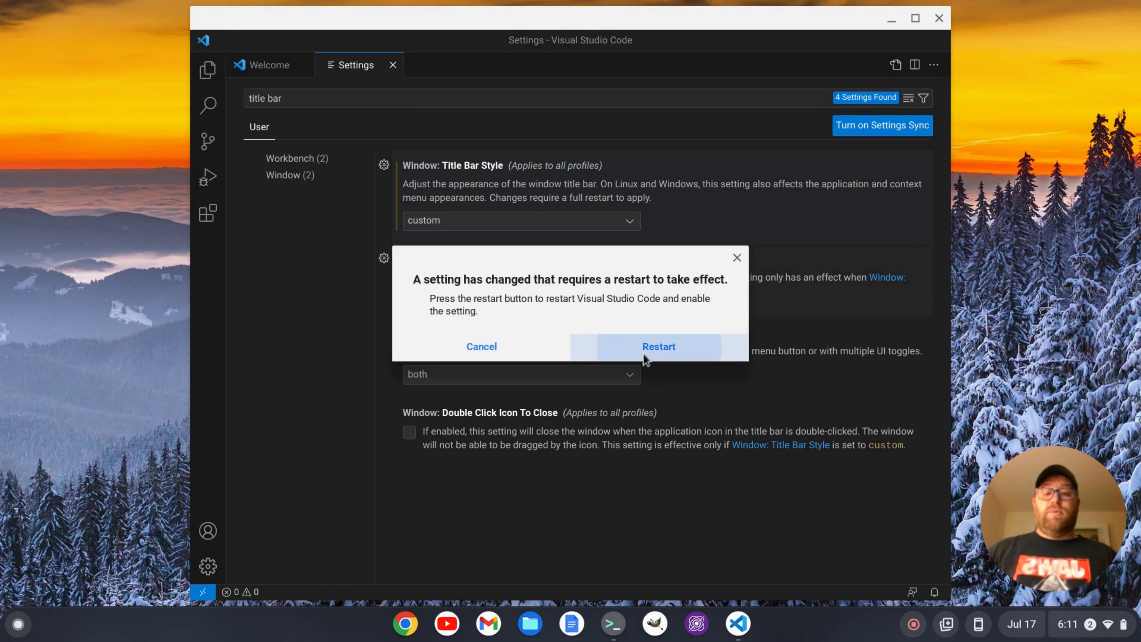
left_click(657, 347)
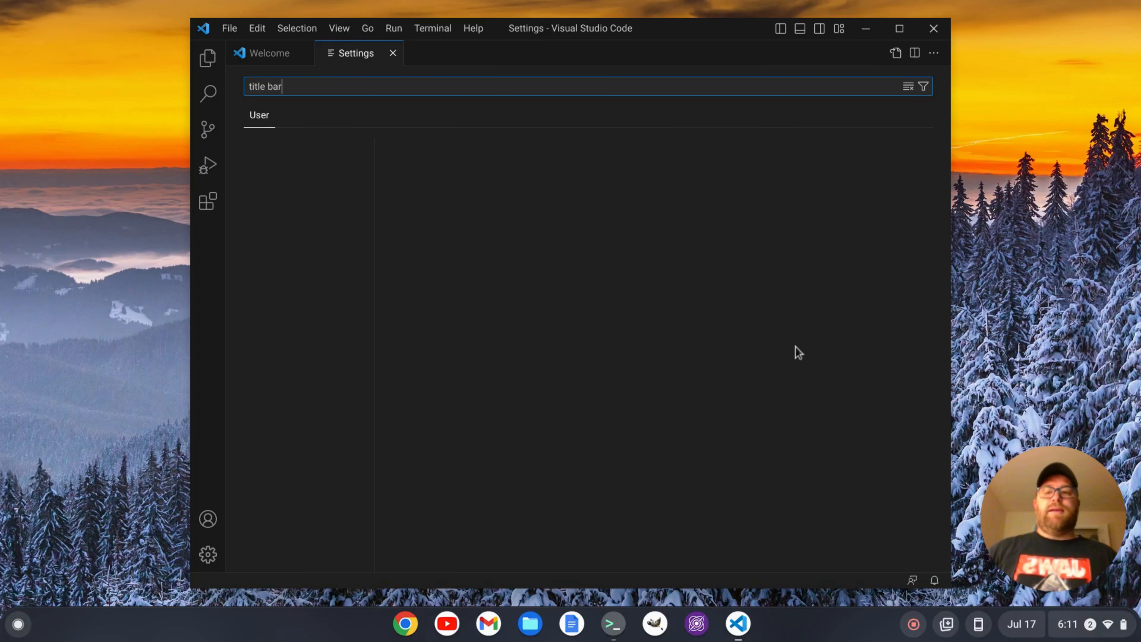
mouse_move(548, 45)
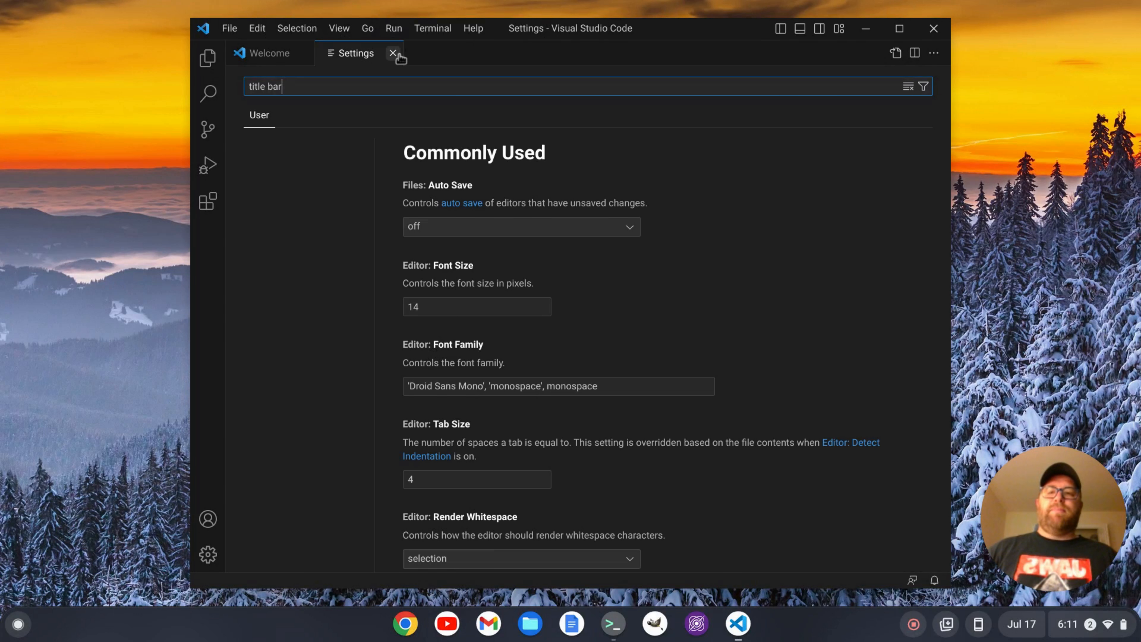
- Close Settings and dismiss the color theme preview, keeping Dark Modern
left_click(393, 52)
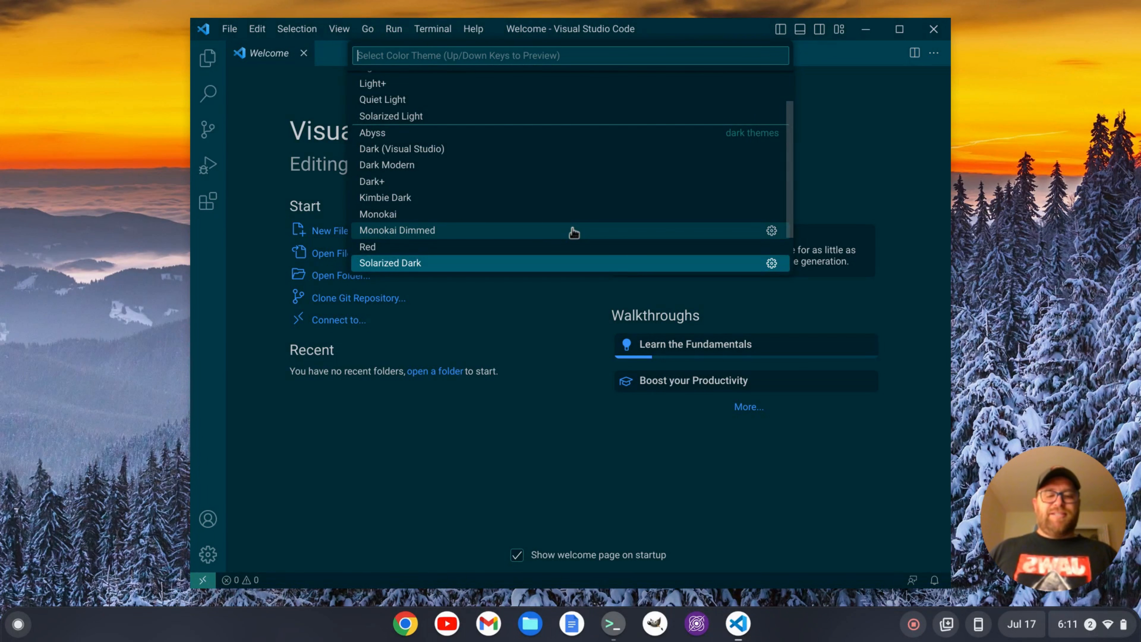
key("Escape")
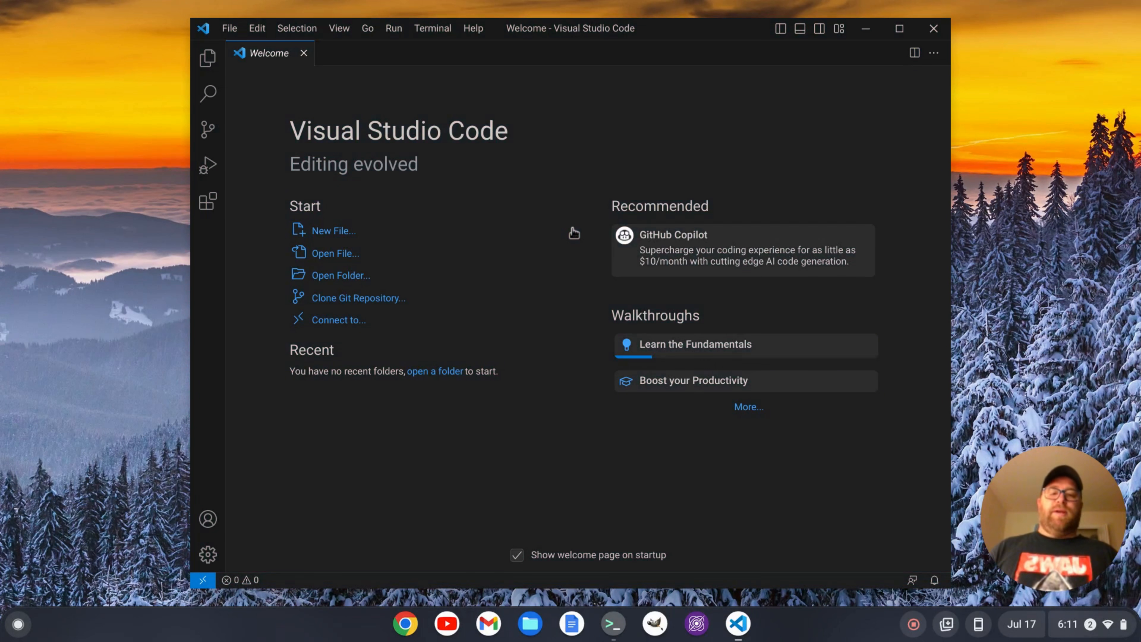